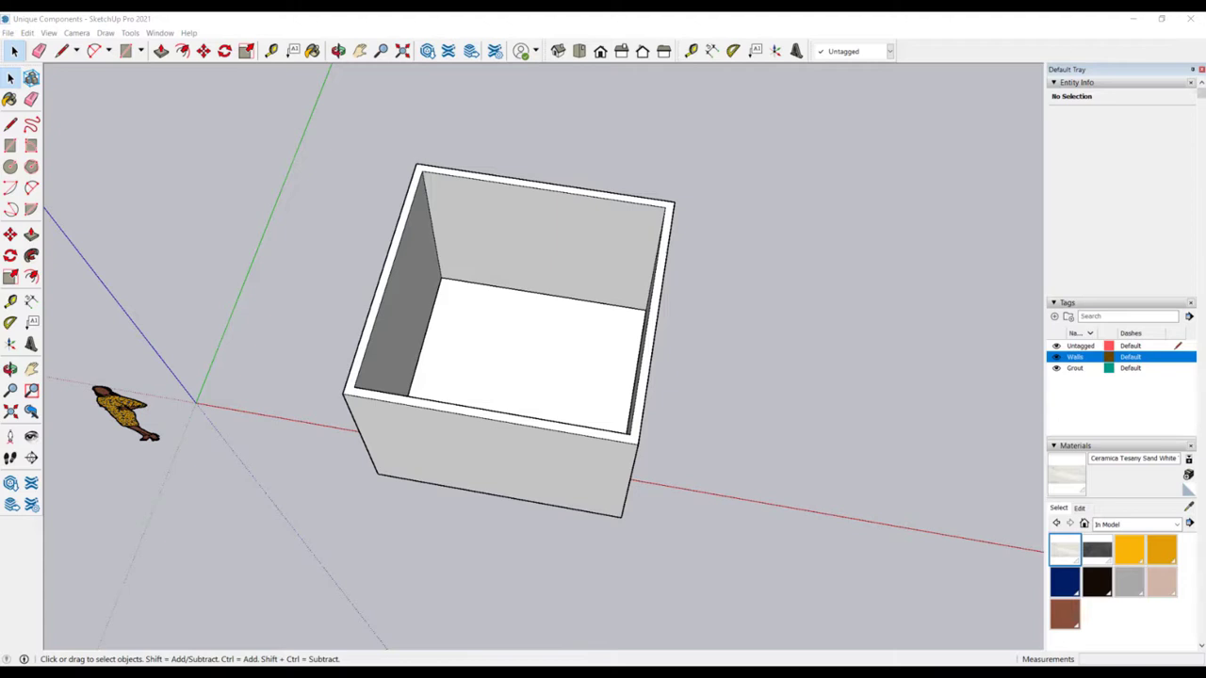
mouse_move(580, 51)
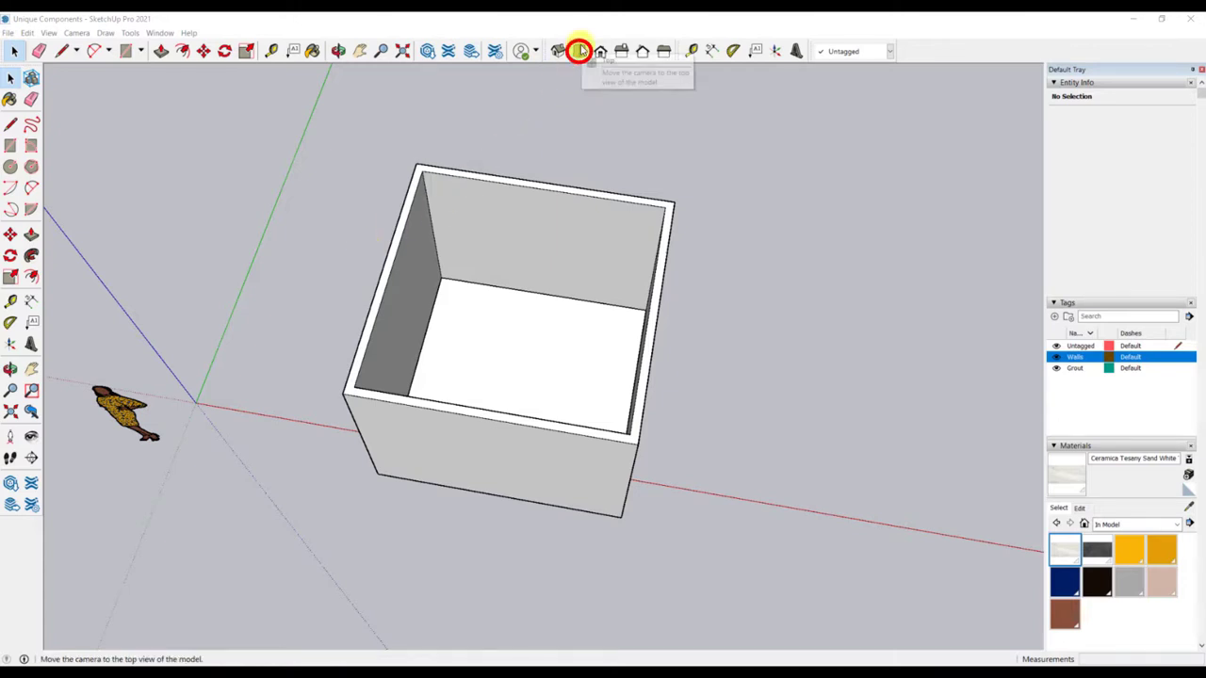
- Switch to Top view and hide the Walls tag to expose the corner rectangle
left_click(580, 51)
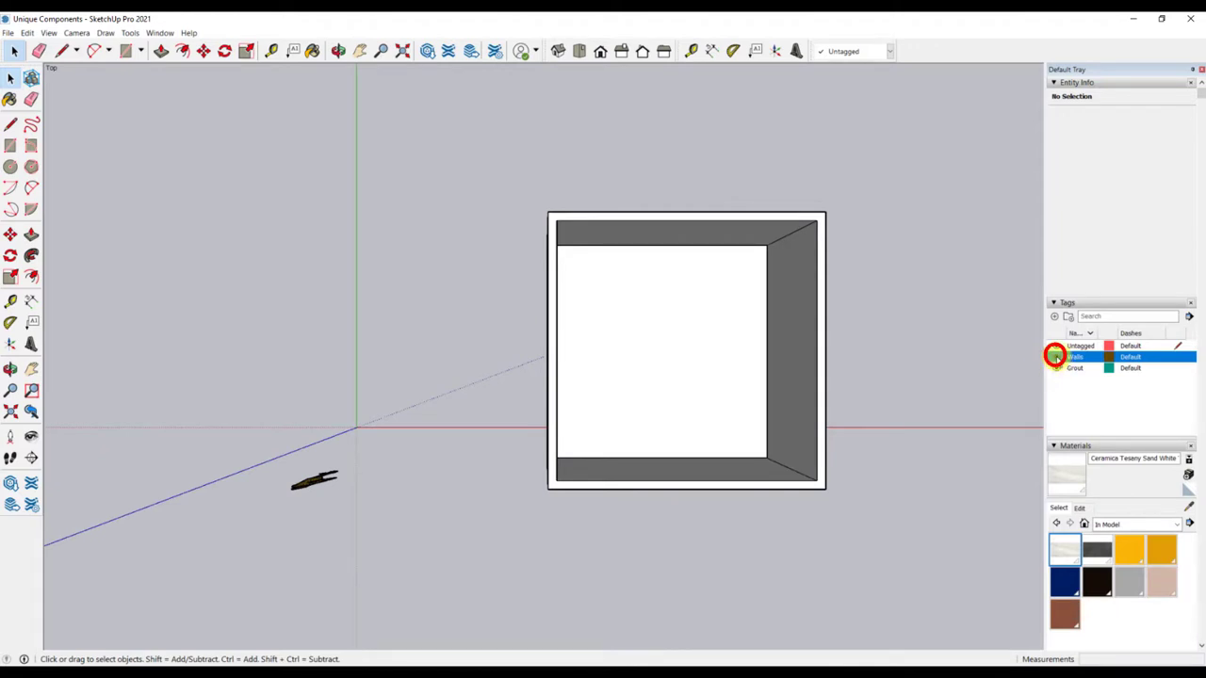
left_click(1056, 356)
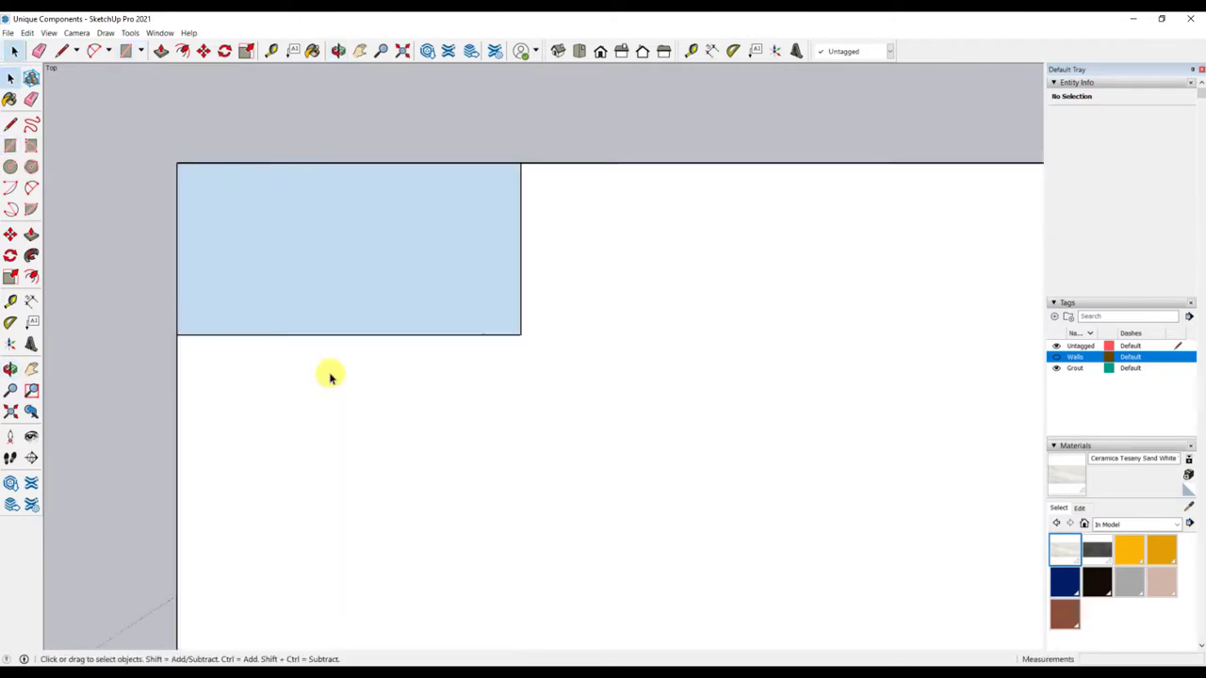
- Make the corner rectangle a component named 'Tile'
left_click(375, 291)
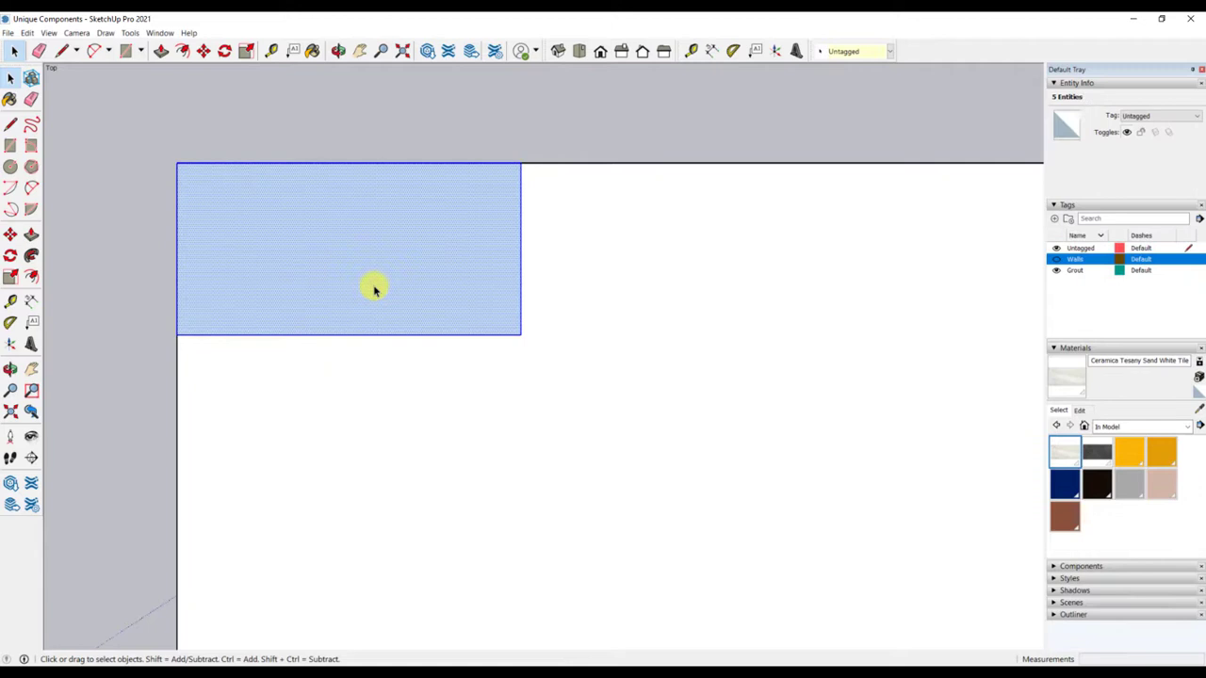
right_click(375, 290)
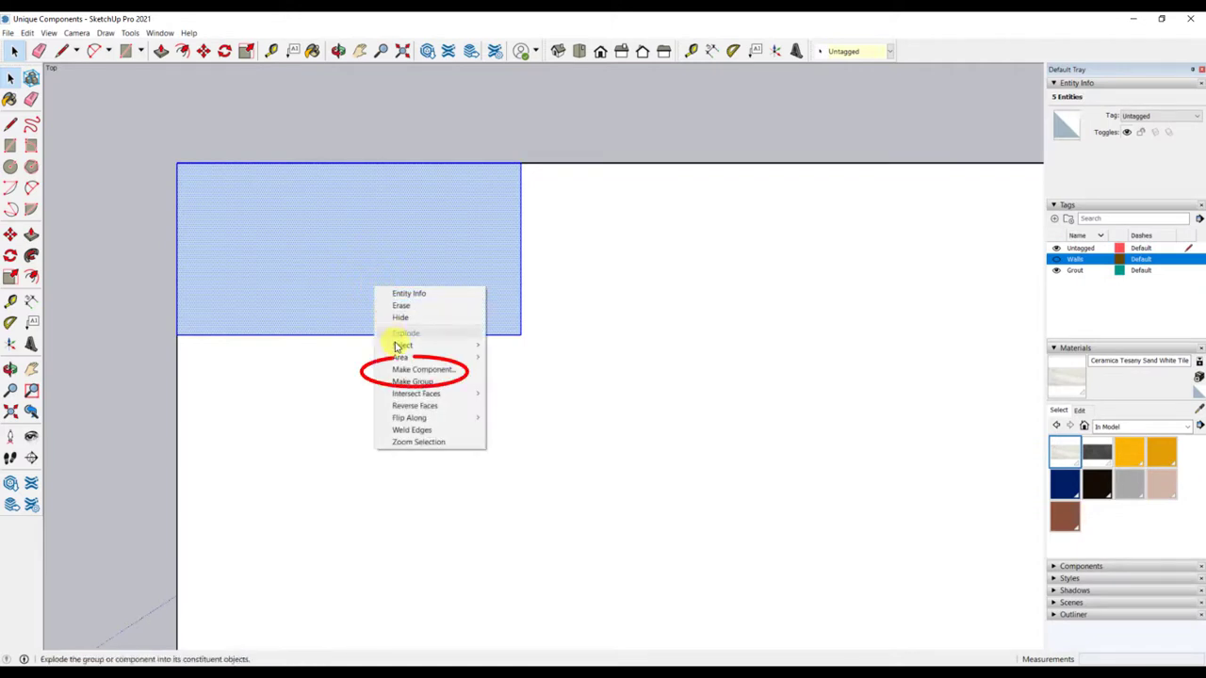
left_click(424, 368)
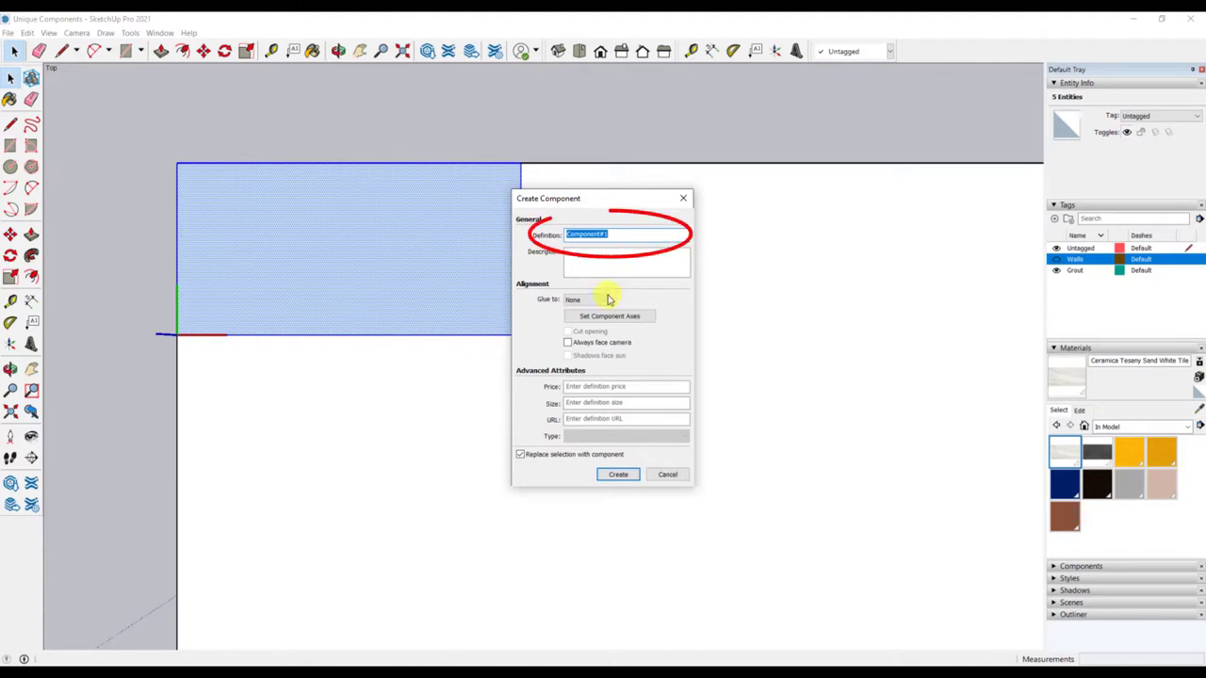
type("Tile")
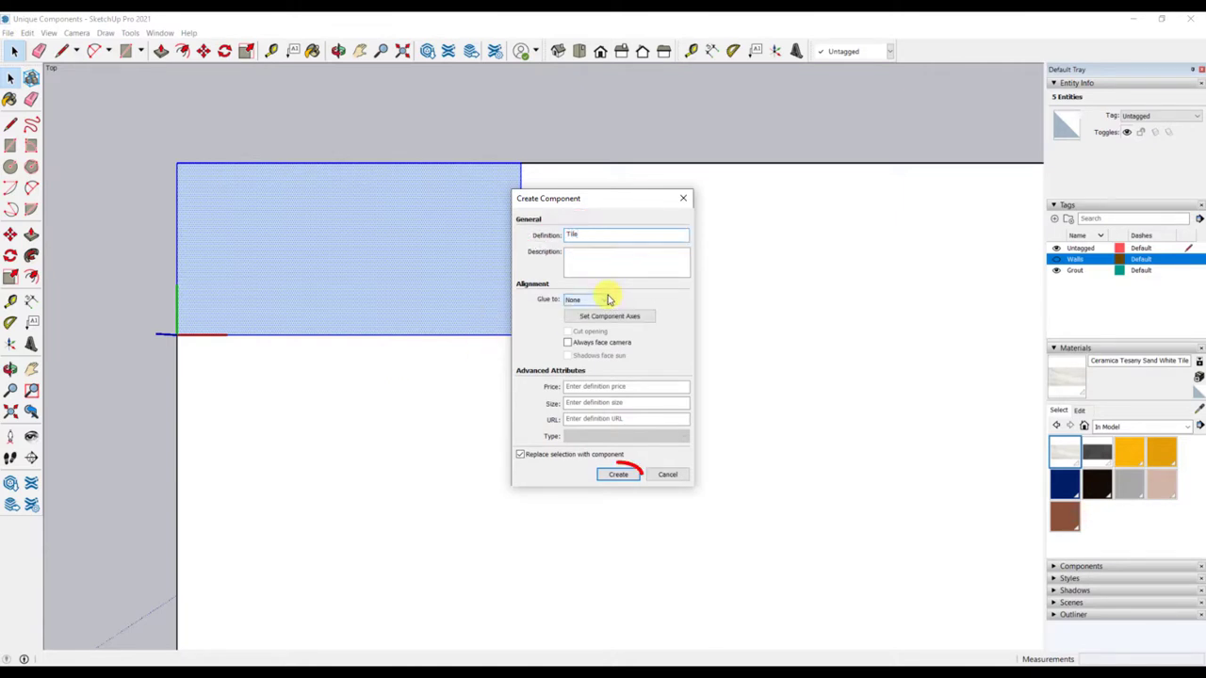
left_click(618, 475)
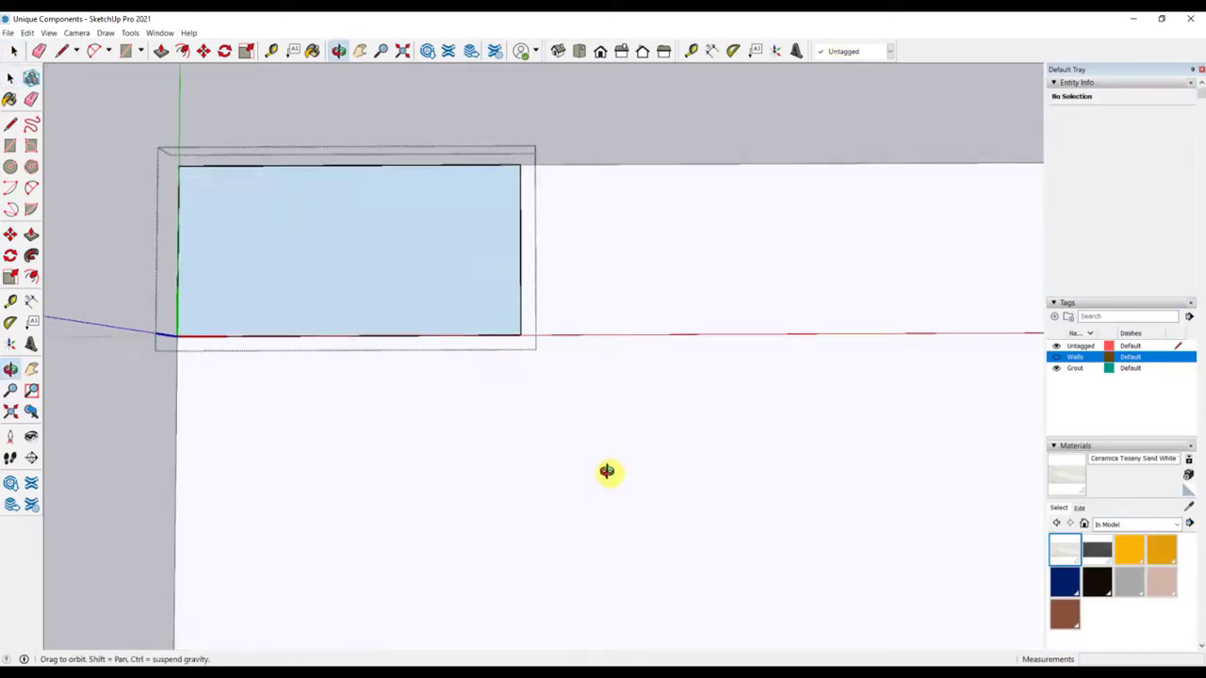
- Paint the Tile component with the dark gray tile material
left_click_drag(607, 471, 562, 322)
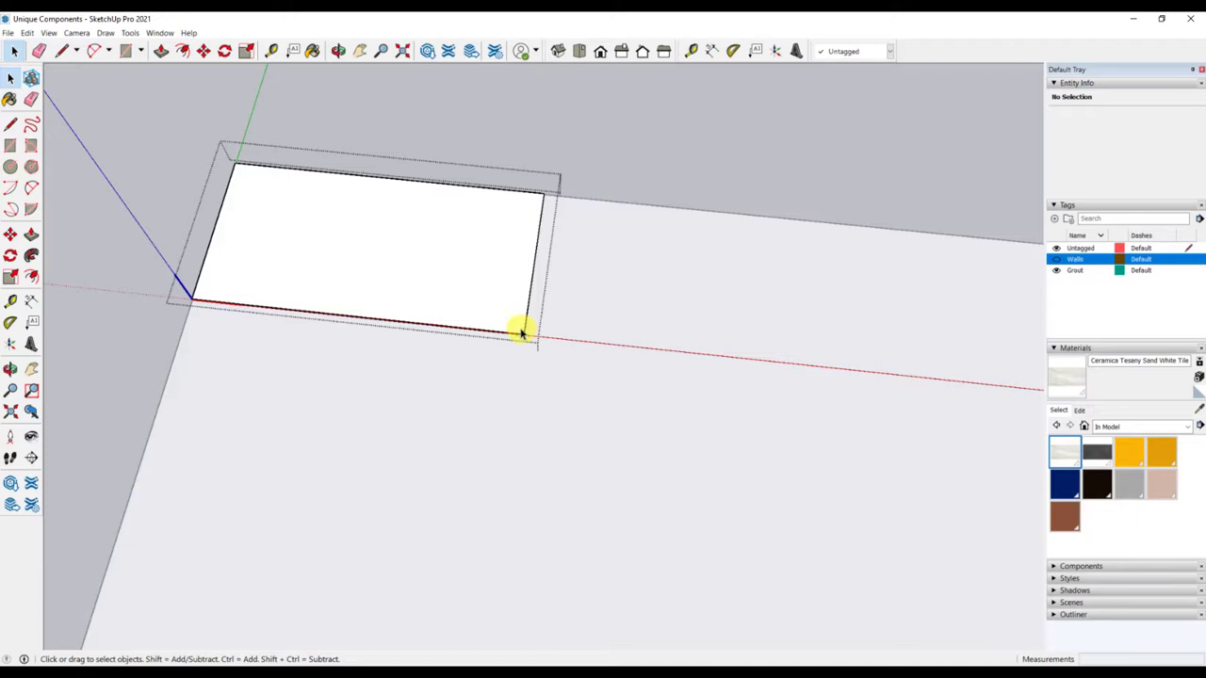
mouse_move(516, 332)
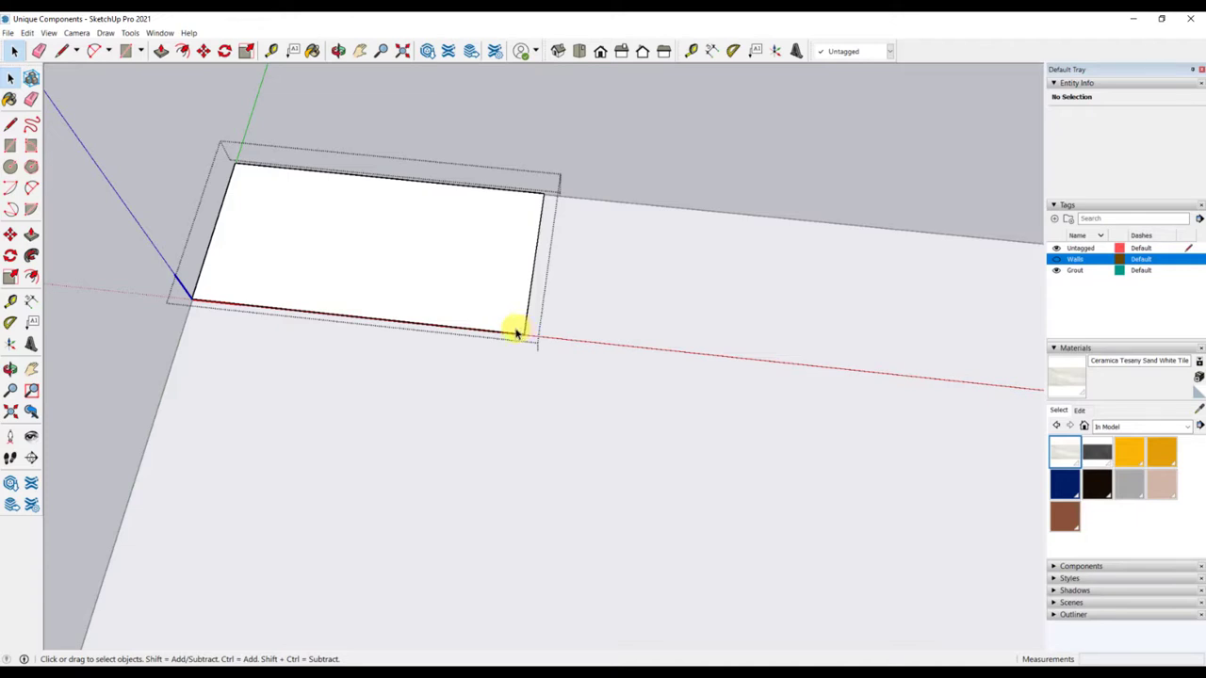
mouse_move(819, 177)
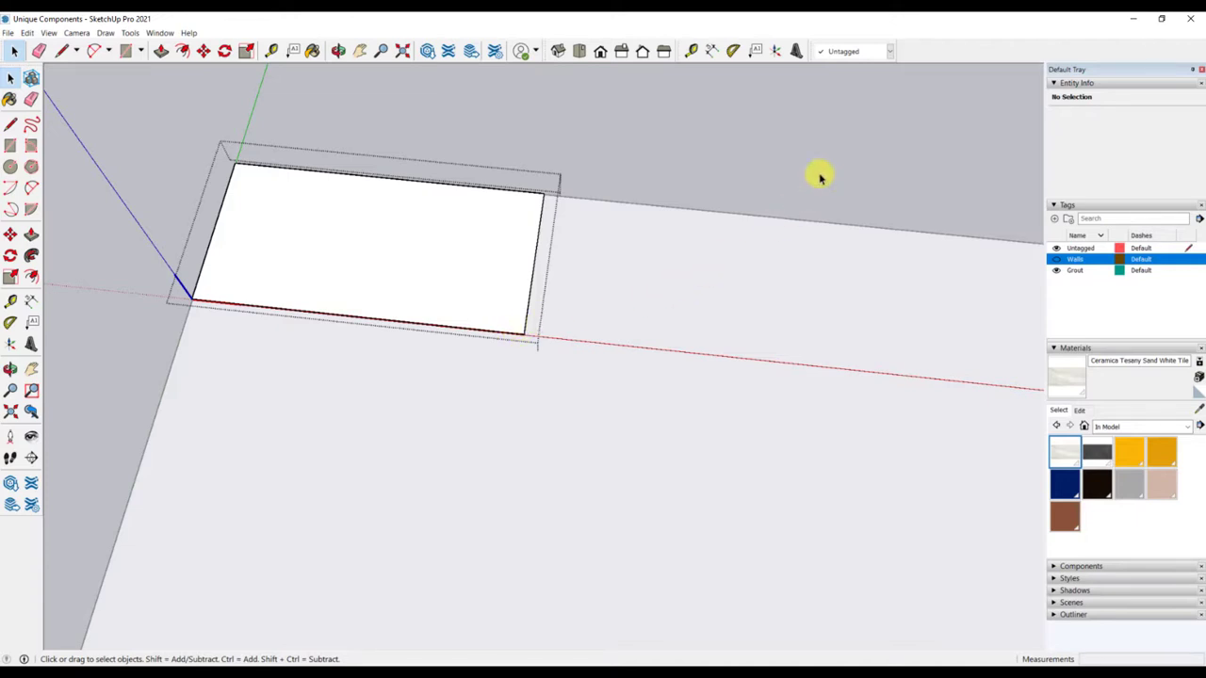
left_click(1097, 453)
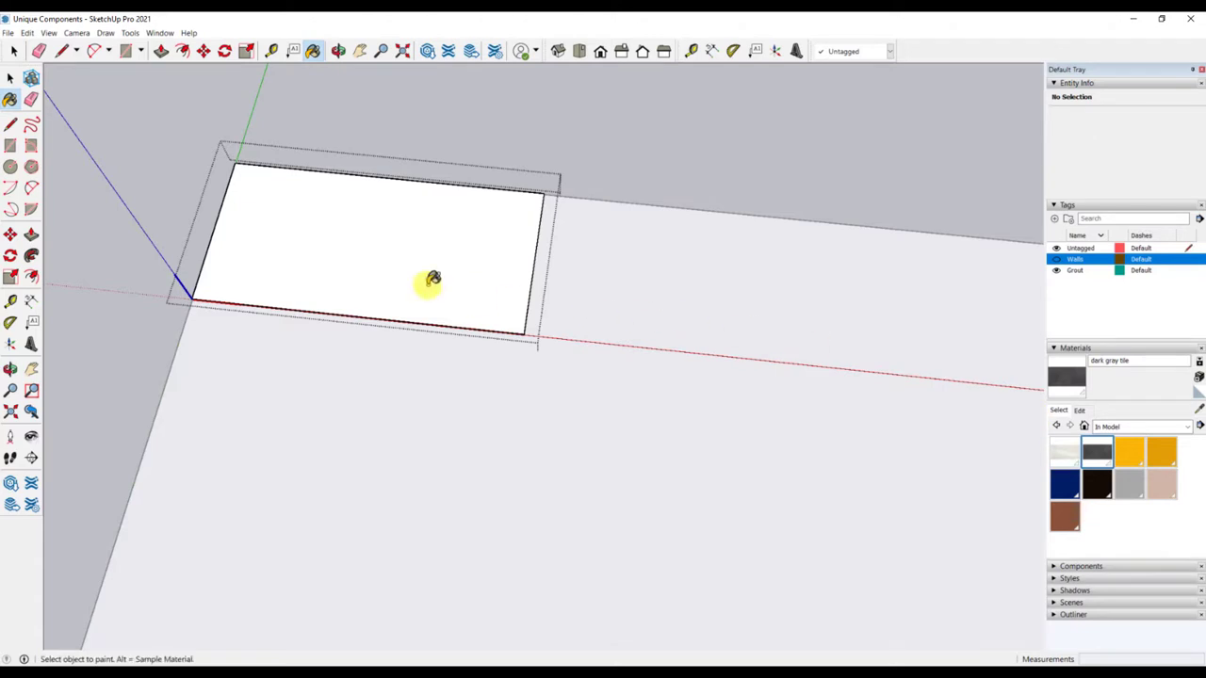
left_click(432, 279)
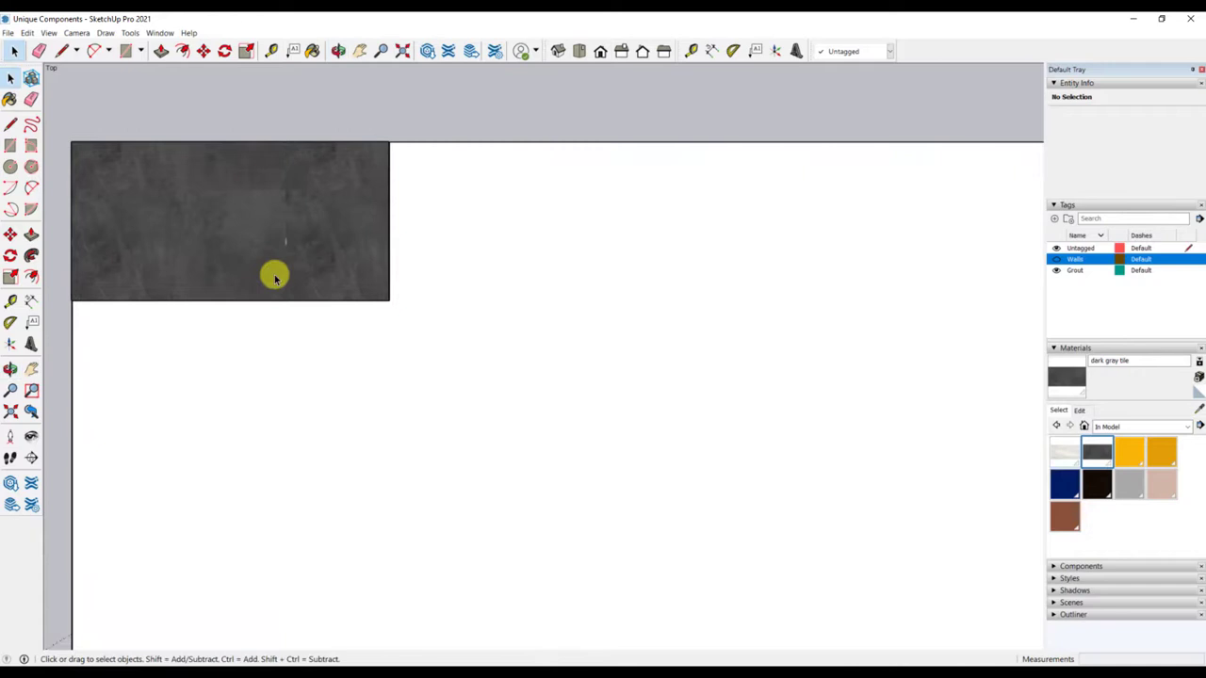
- Select the dark gray tile to start copying it along the room edge
left_click(275, 275)
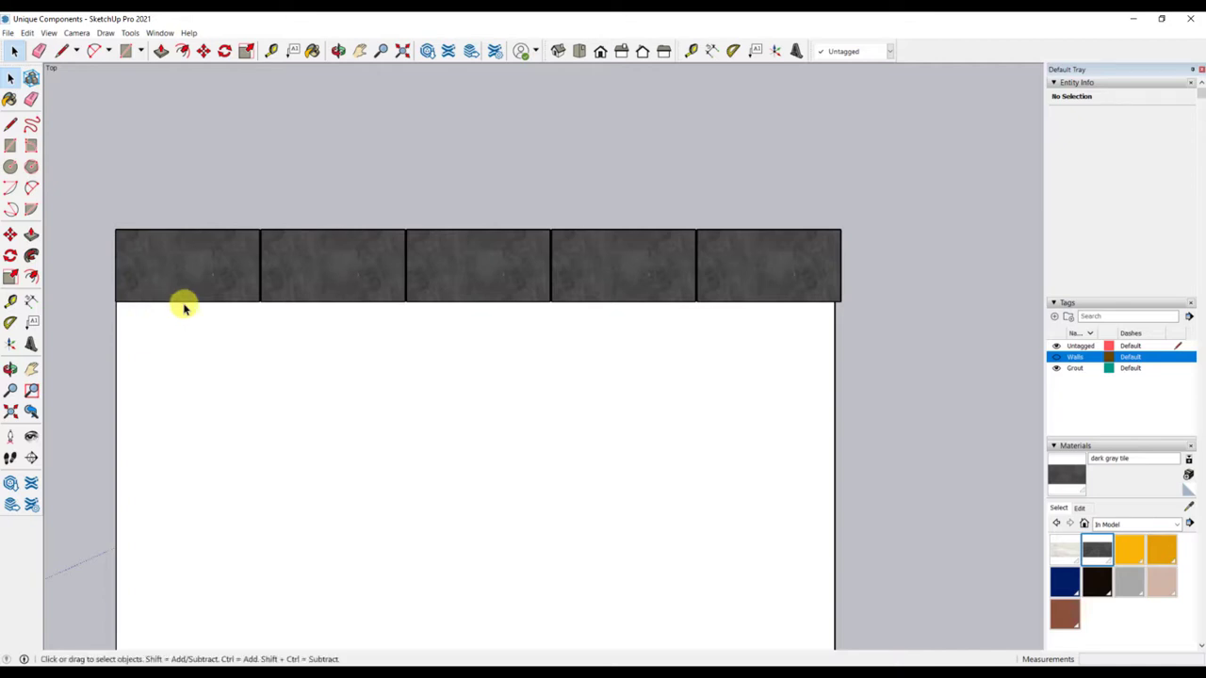
mouse_move(1032, 275)
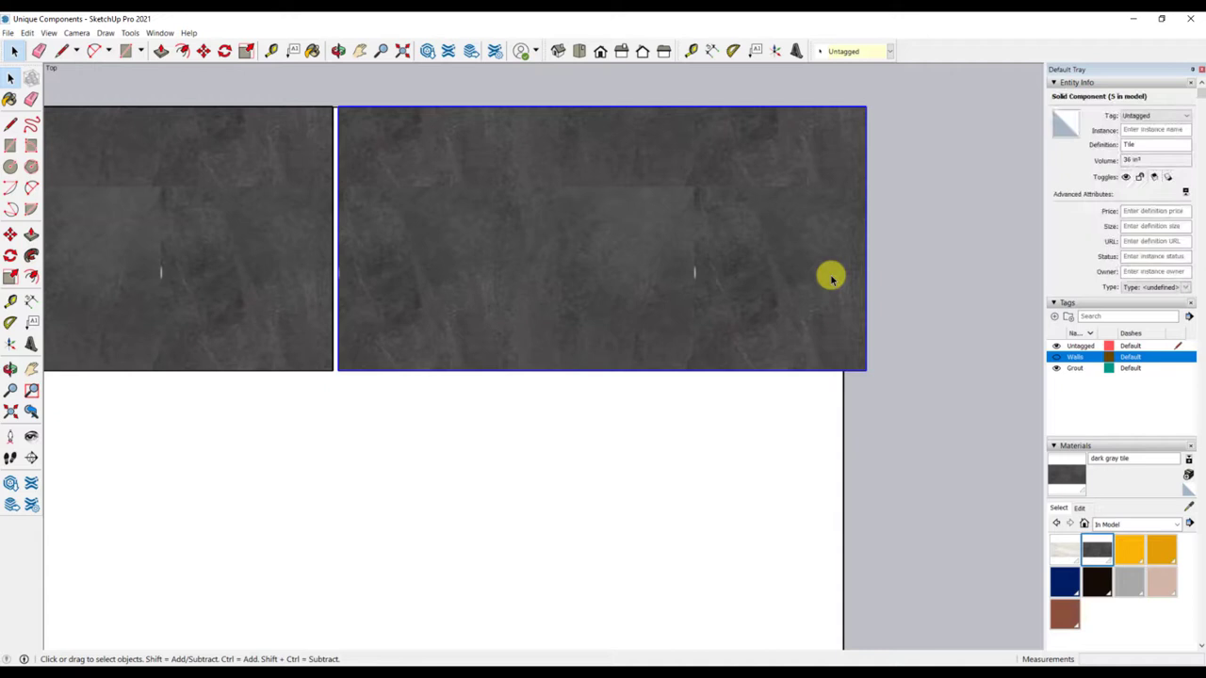
- Make the last tile a unique Tile#1 component and enter it for editing
right_click(833, 279)
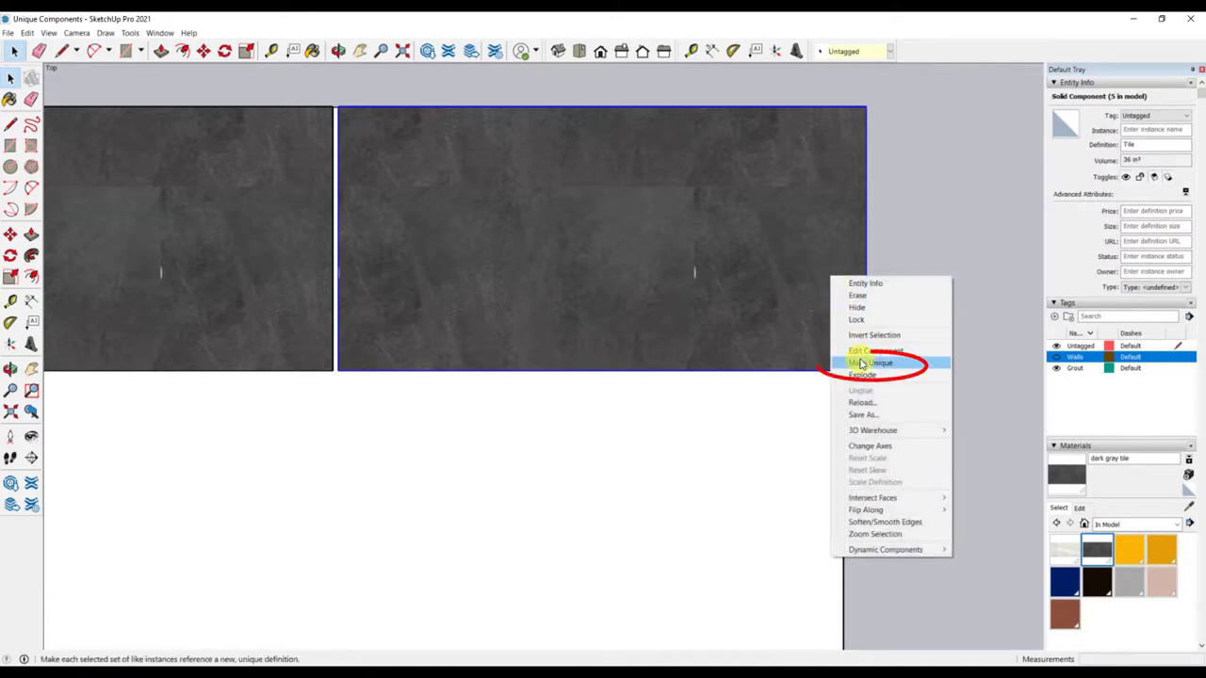
mouse_move(878, 361)
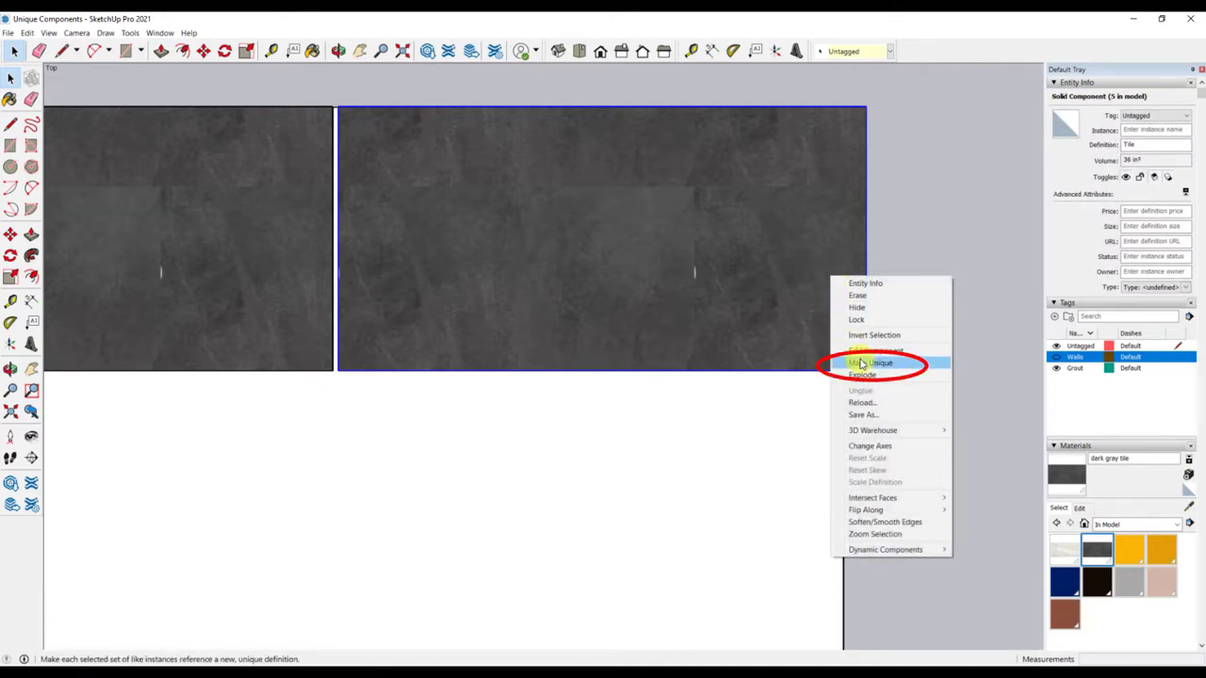
left_click(874, 362)
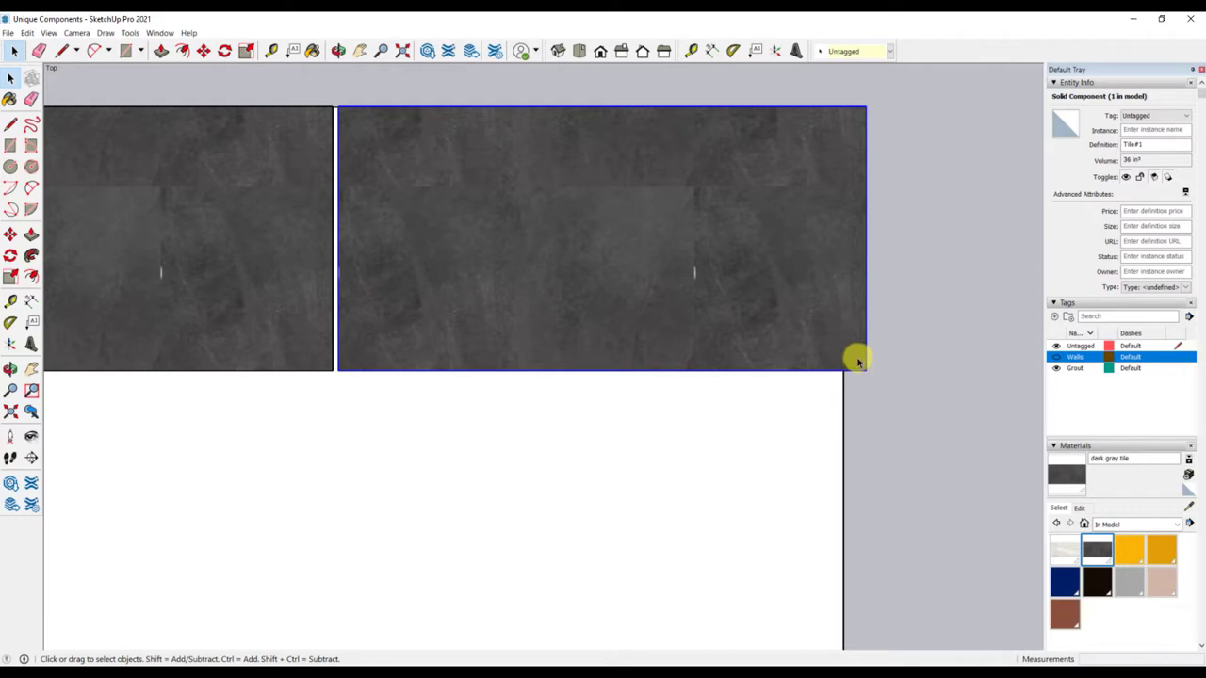
left_click(901, 464)
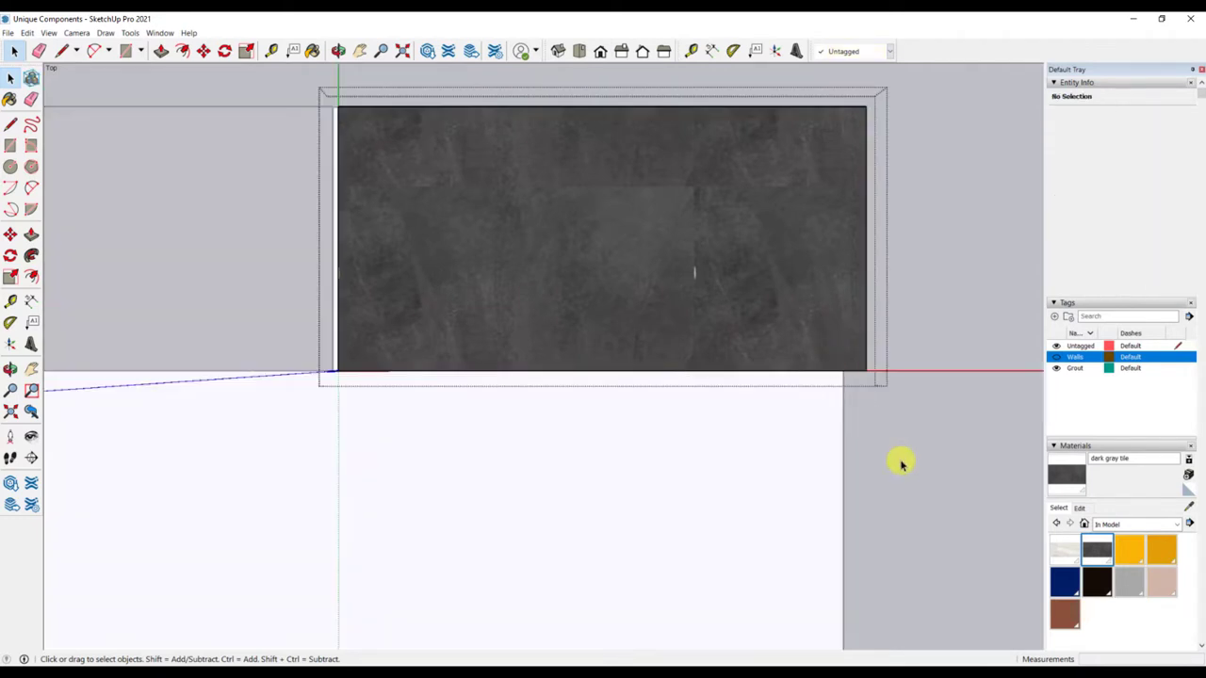
mouse_move(909, 471)
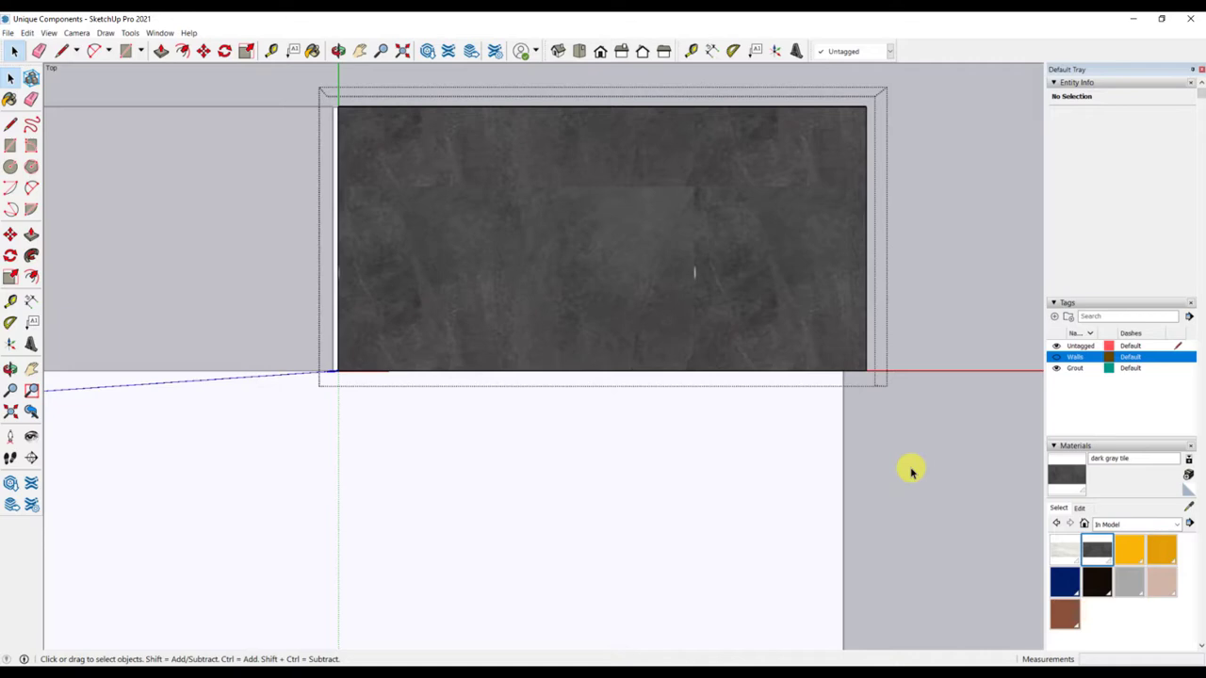
- Push the unique tile's end face back to the wall line and check the row
left_click_drag(908, 471, 772, 362)
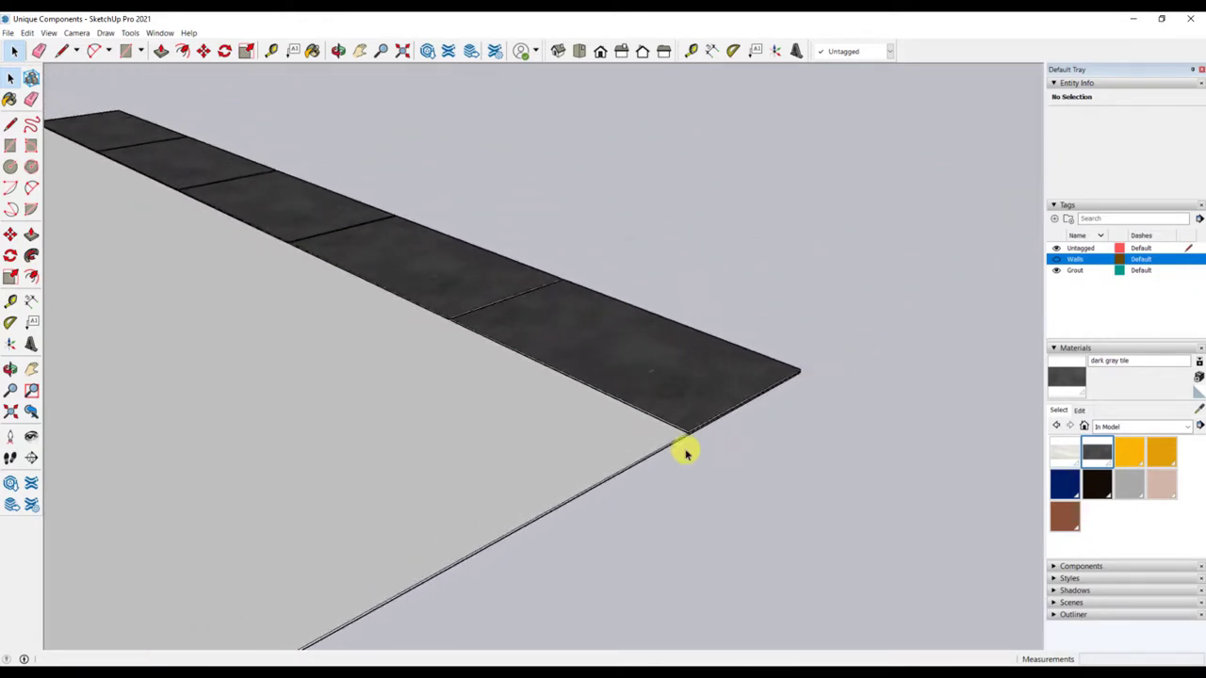
left_click_drag(688, 454, 688, 561)
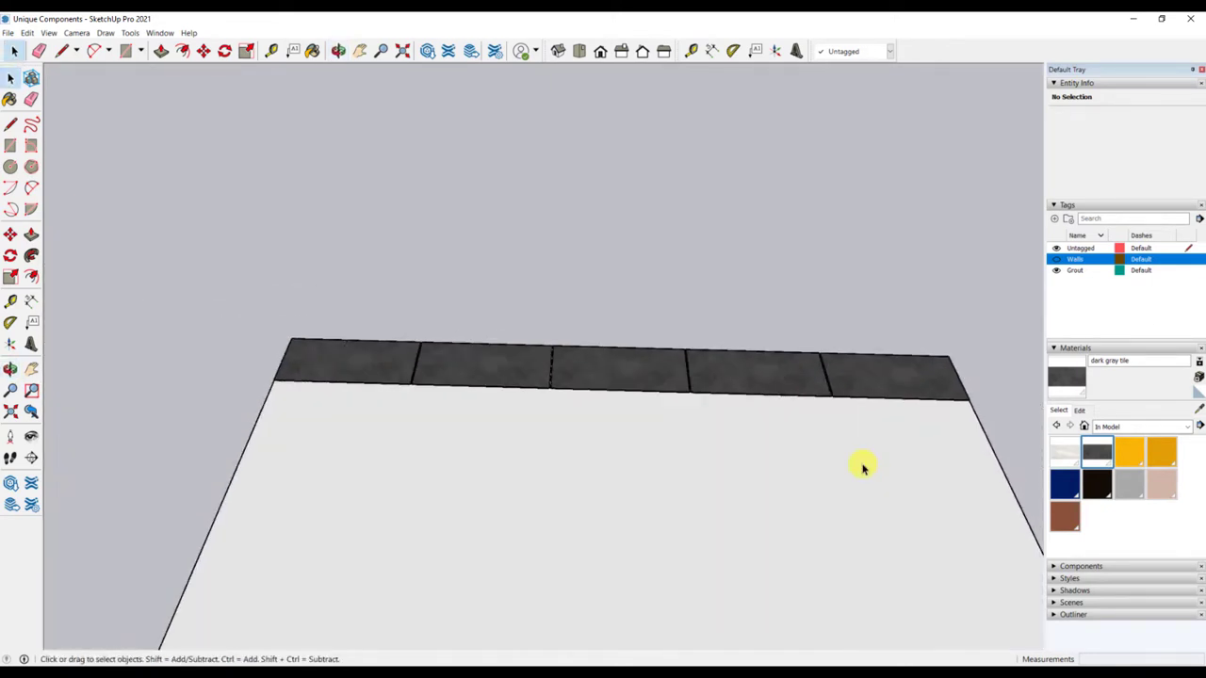
mouse_move(618, 179)
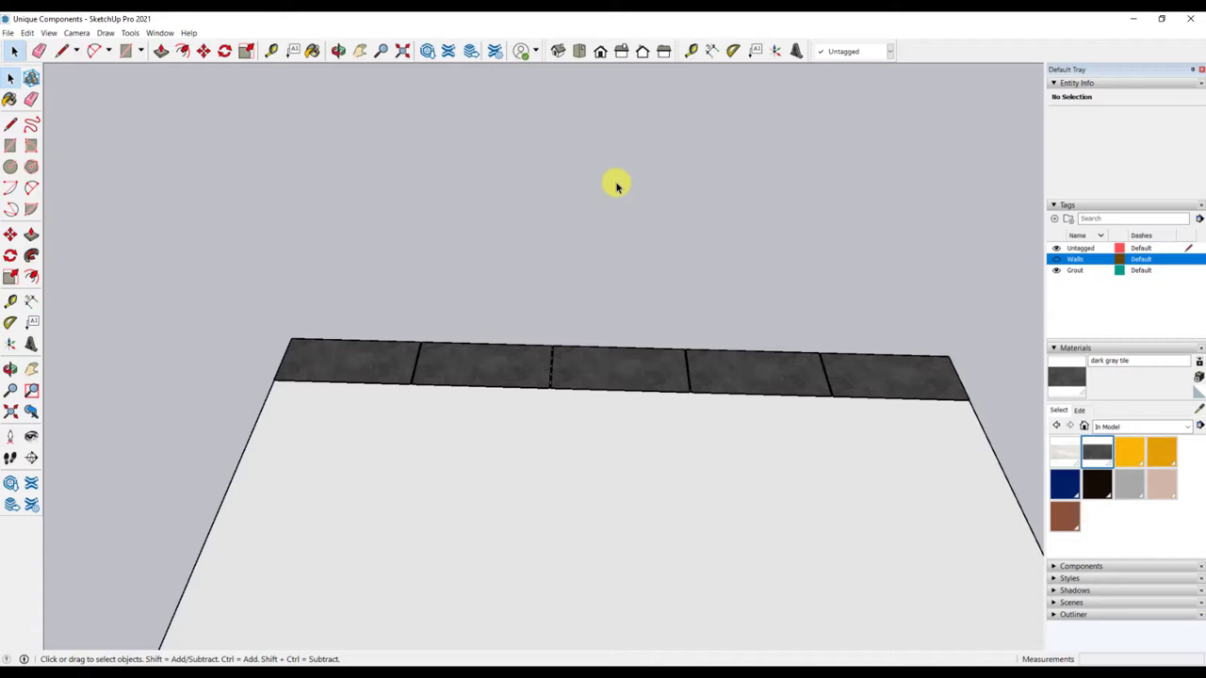
- Orbit to a lower angle on the row before editing the first tile
left_click_drag(618, 185, 878, 384)
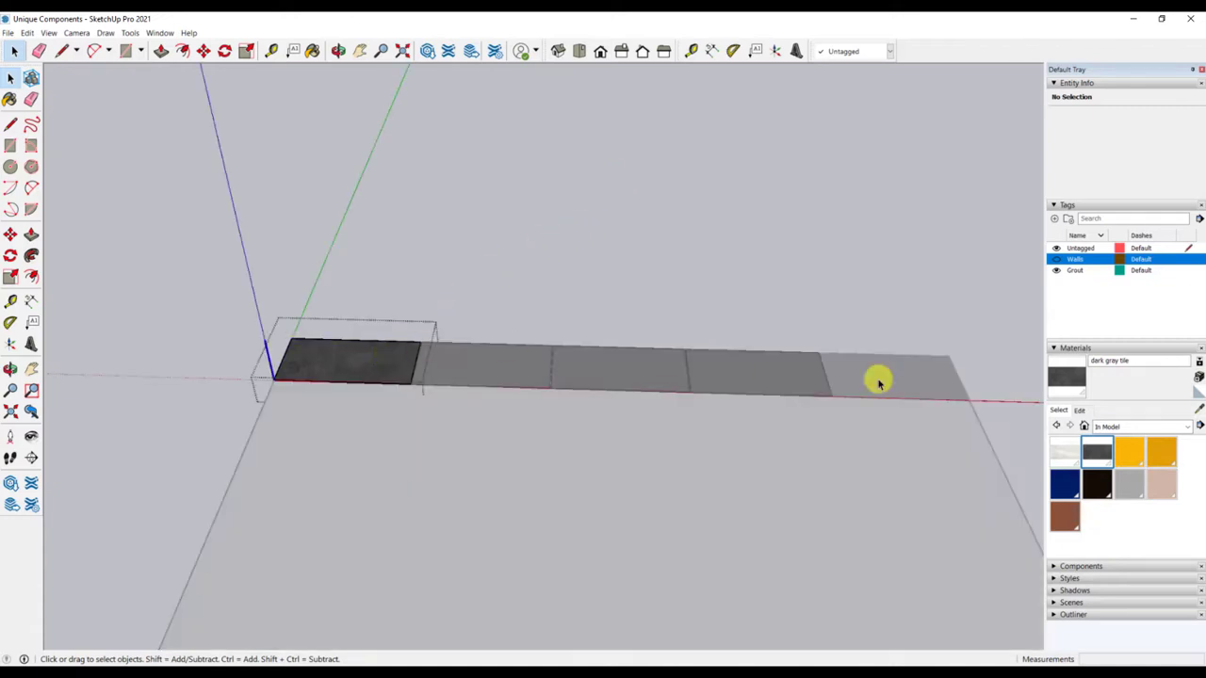